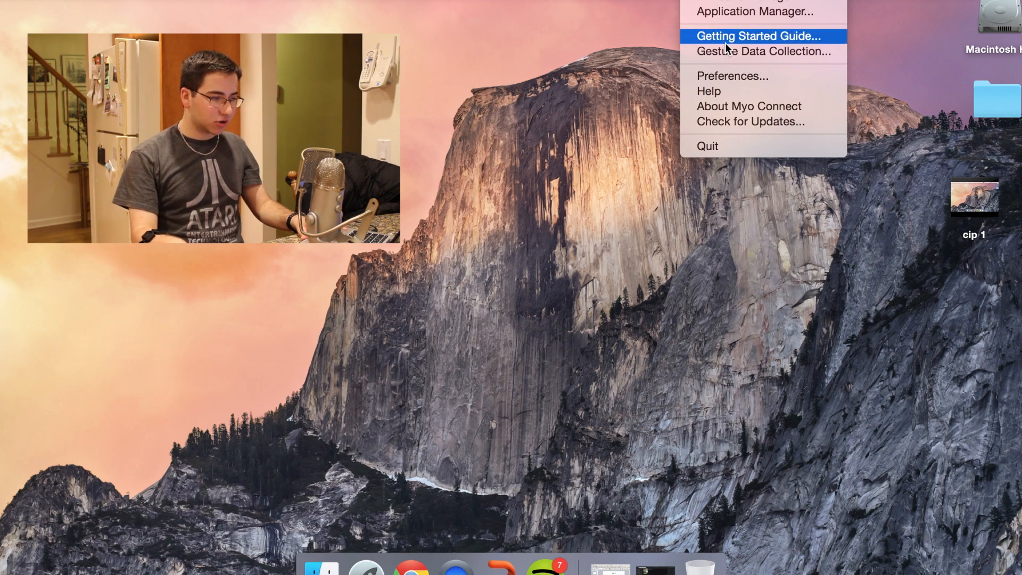
# - Launch the Getting Started Guide from the Myo Connect menu-bar icon
pyautogui.click(758, 36)
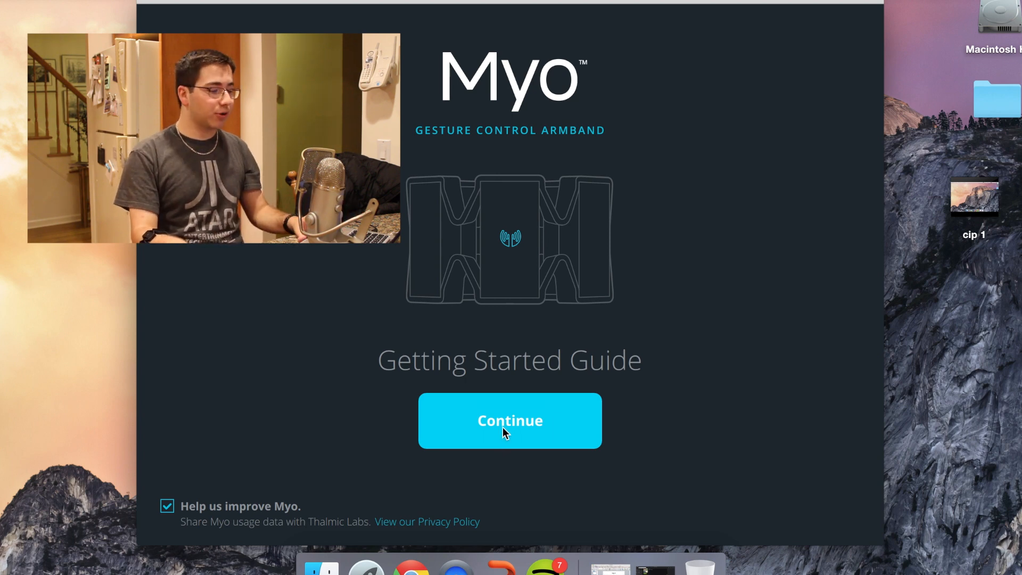
# - Continue through the welcome, 'Put Myo on' and Sync Gesture pages to the Double-Tap lesson
pyautogui.click(509, 421)
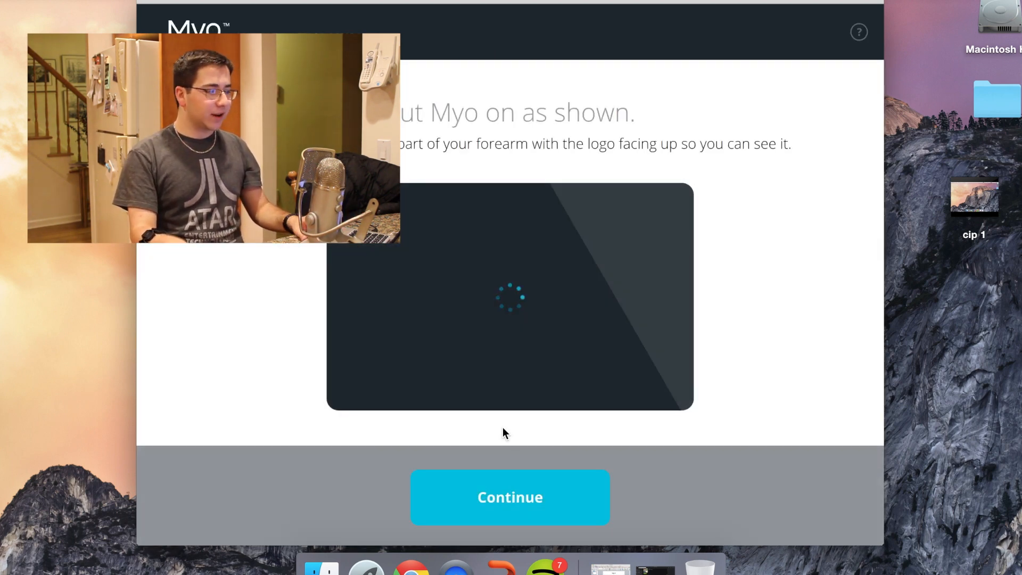
pyautogui.click(510, 497)
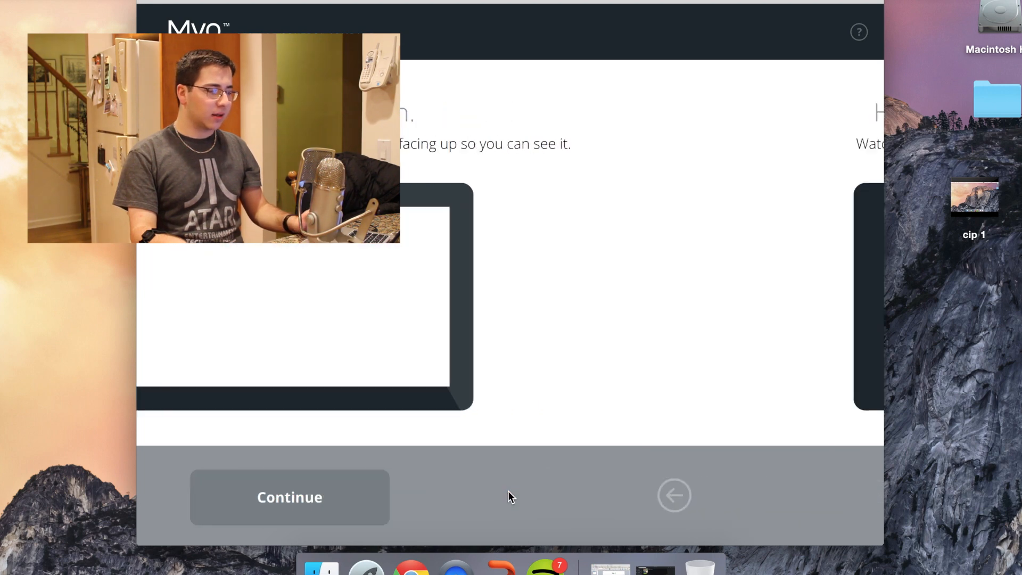
pyautogui.click(289, 497)
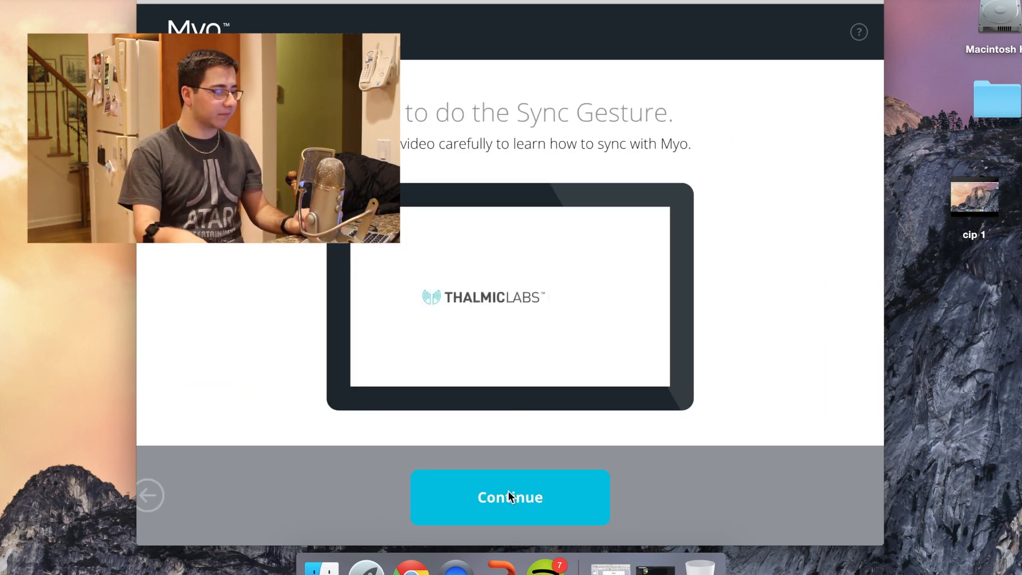
pyautogui.click(510, 497)
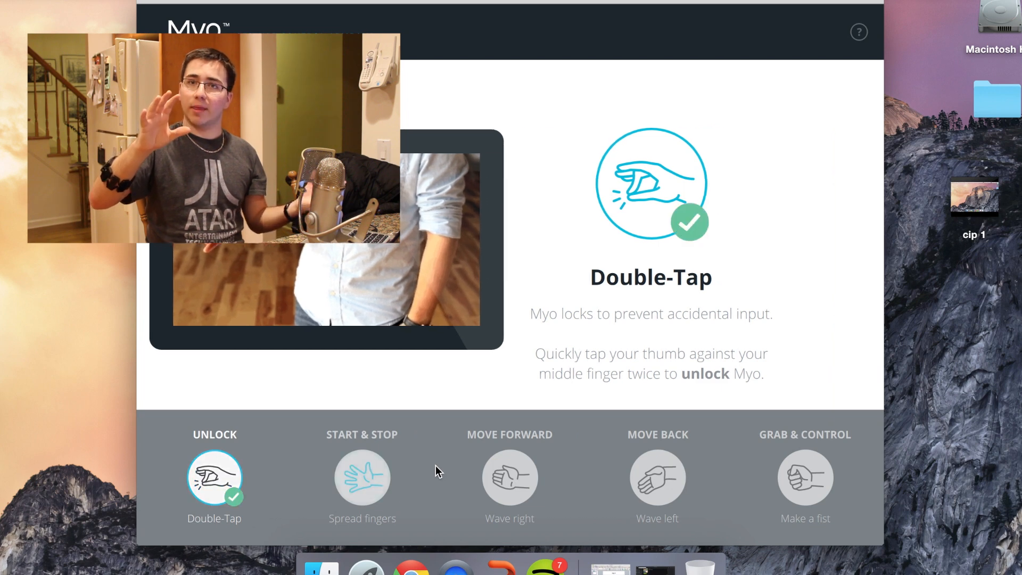
# - Advance past the gesture lessons to the free-practice page for all five gestures
pyautogui.click(362, 477)
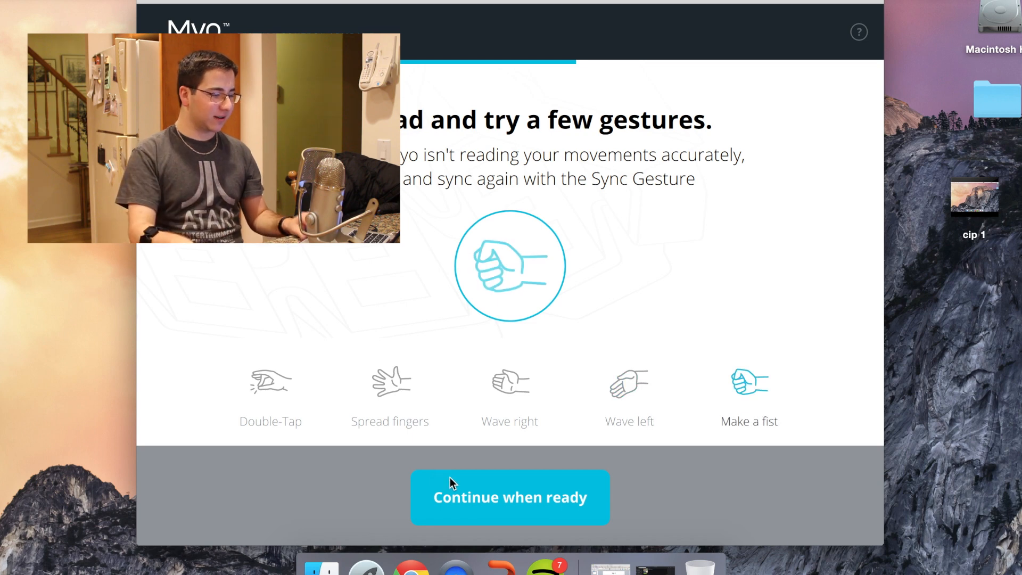
# - Finish gesture practice, closing the guide and bringing up the Spotify playlist
pyautogui.click(509, 498)
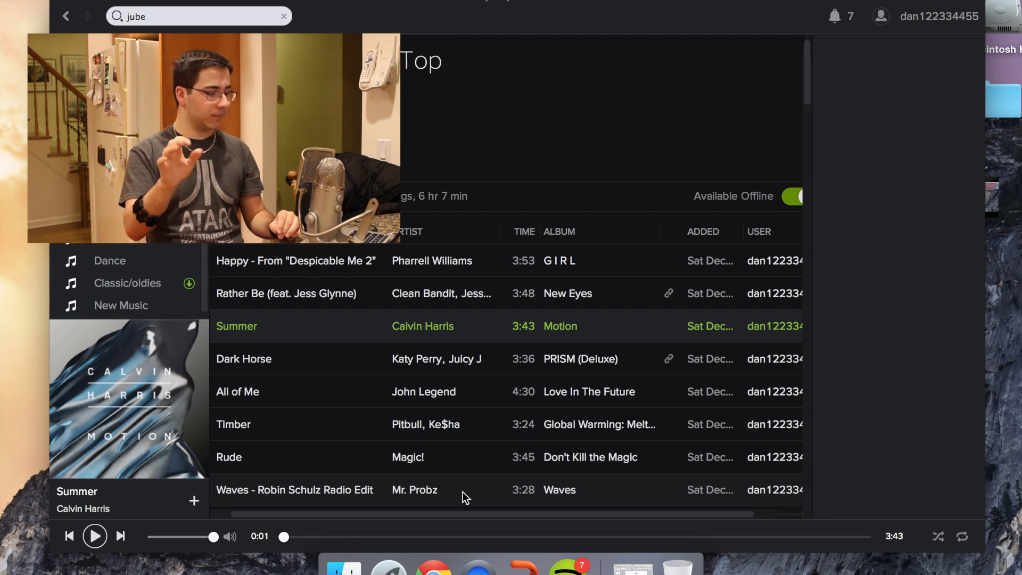
# - Play Summer, raise the volume, then restart playback on 'Waves - Robin Schulz Radio Edit'
pyautogui.click(96, 536)
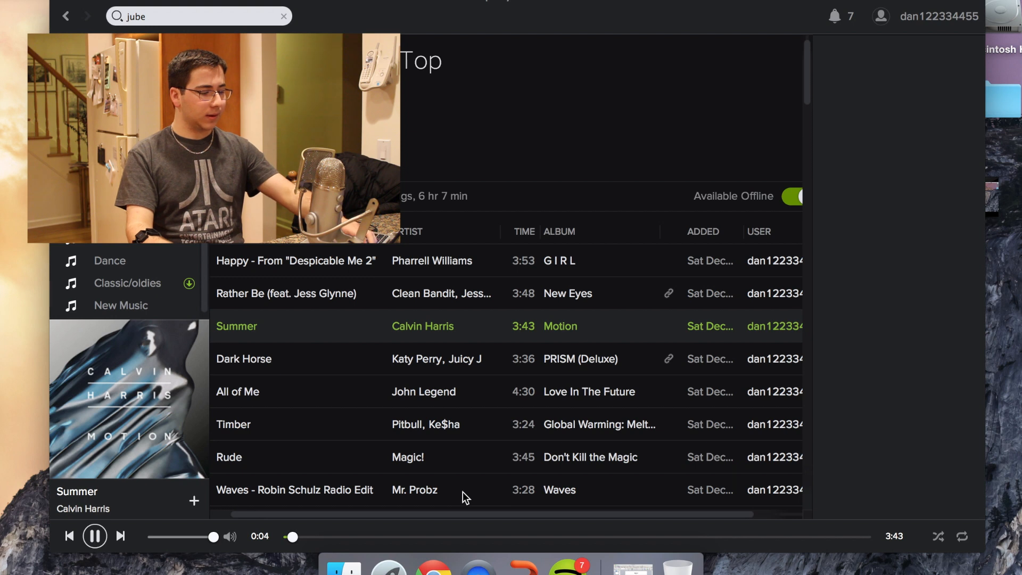
pyautogui.press('volumeup')
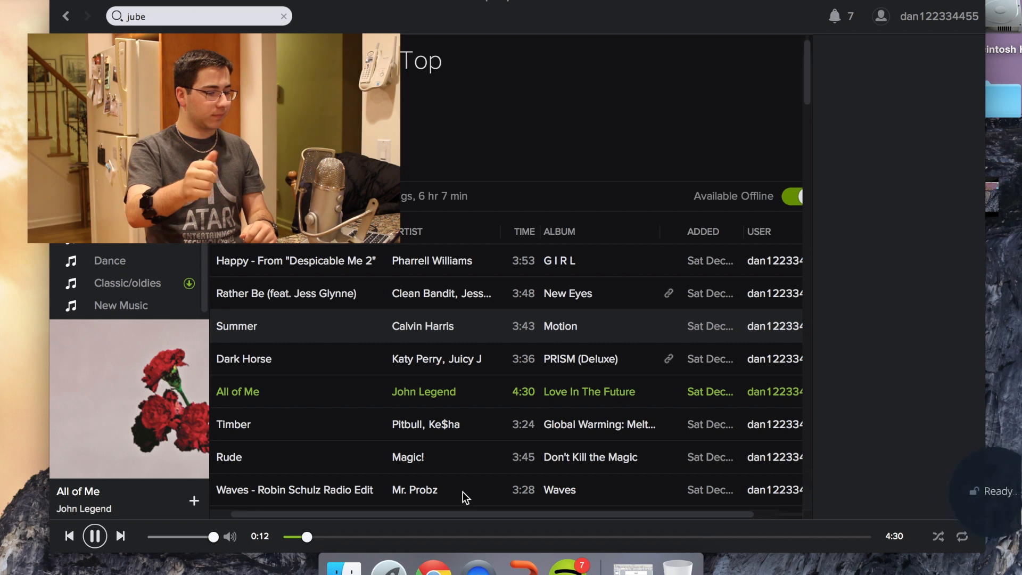
pyautogui.doubleClick(244, 358)
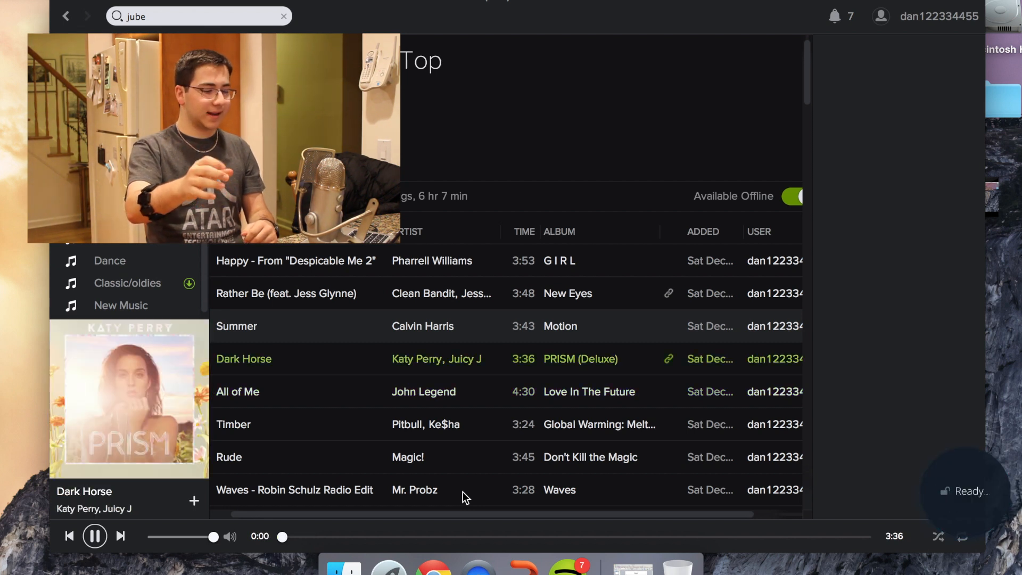
pyautogui.click(95, 536)
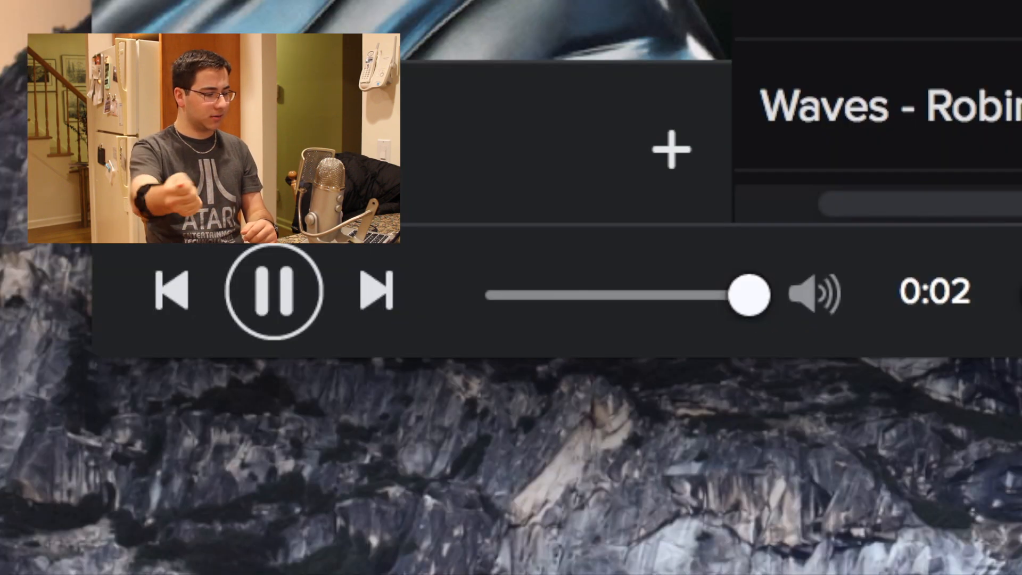
# - Leave Rather Be paused, switch from Spotify to PowerPoint and start the slideshow
pyautogui.moveTo(753, 294); pyautogui.dragTo(563, 294)
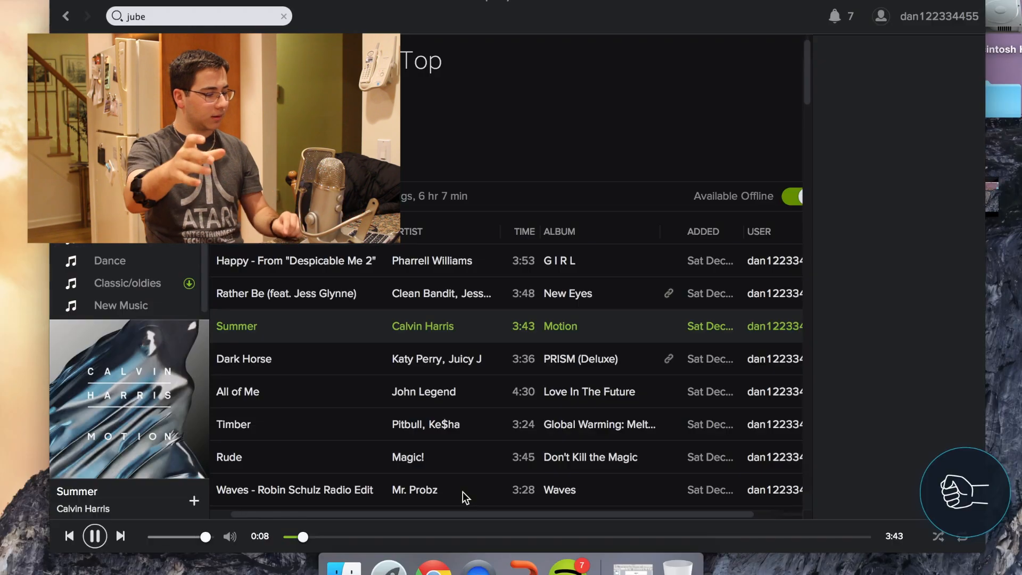
pyautogui.doubleClick(285, 293)
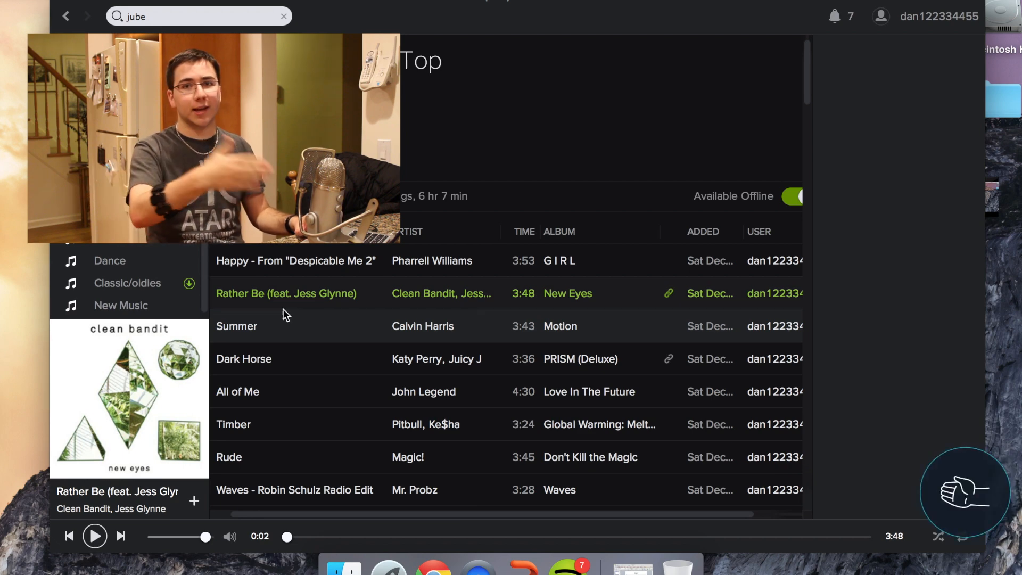
pyautogui.doubleClick(236, 326)
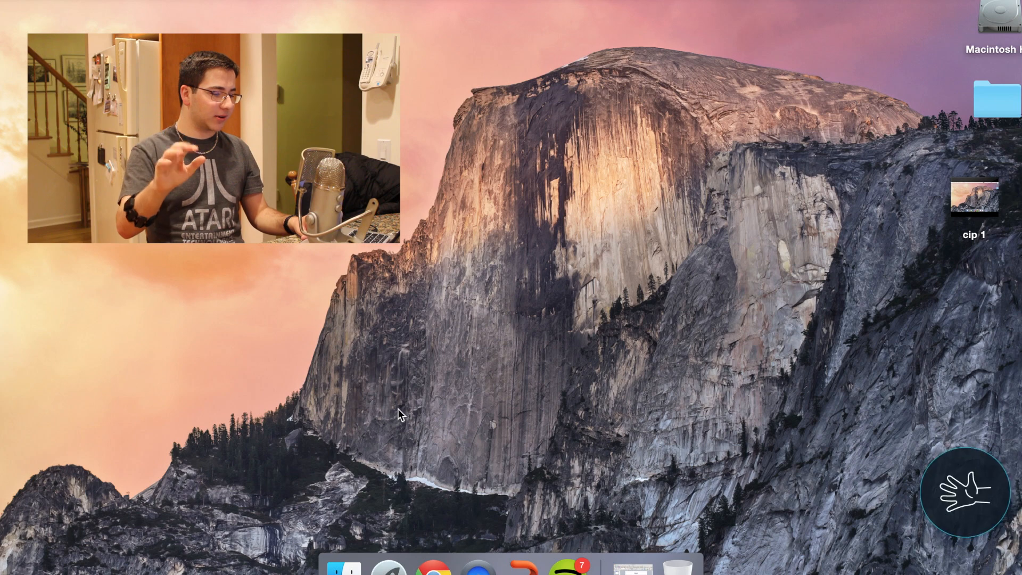
pyautogui.moveTo(566, 571)
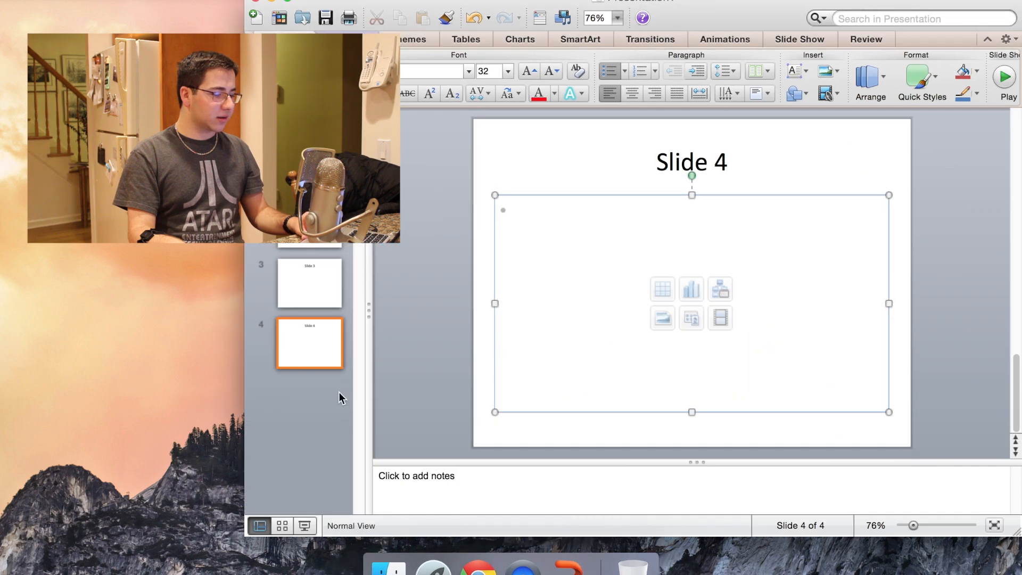
pyautogui.click(1002, 77)
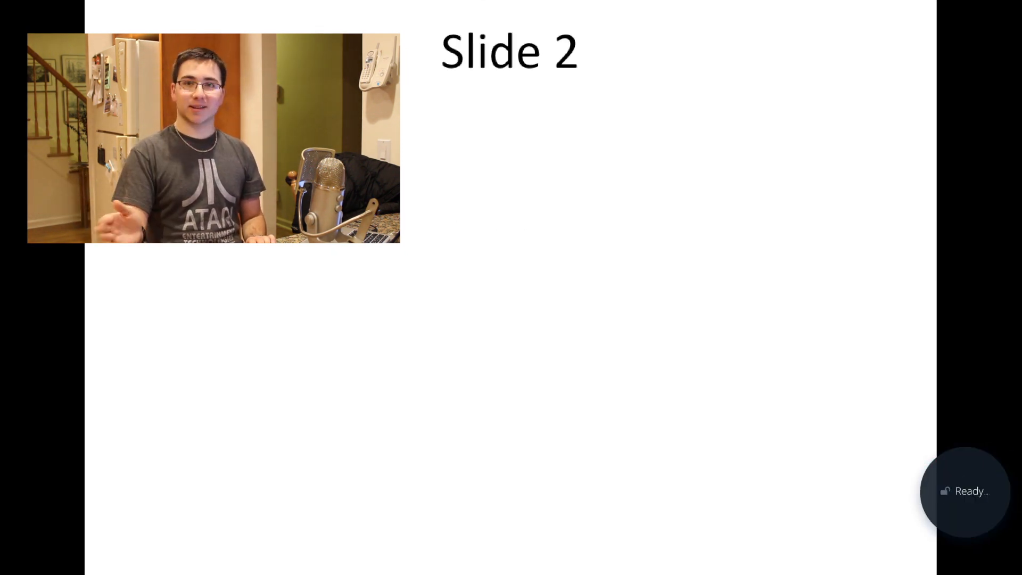
# - Advance the slideshow from Slide 2 to Slide 3
pyautogui.press('Right')
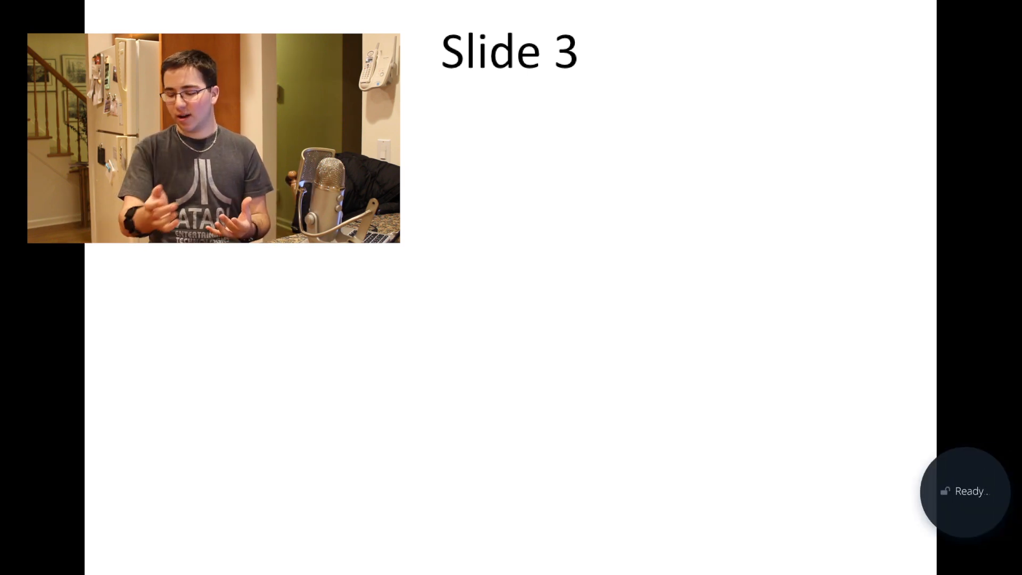